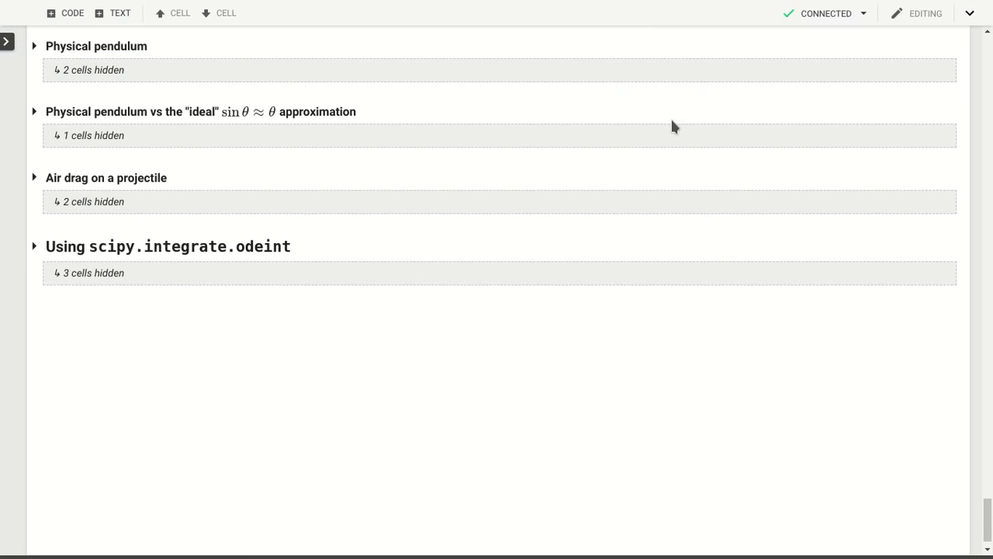
{"action": "mouse_move", "coordinate": [629, 101]}
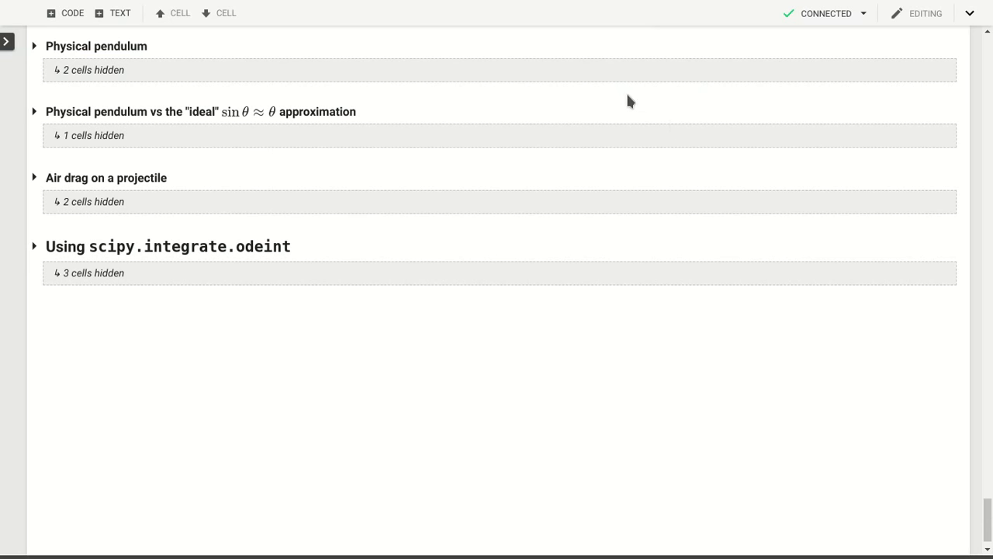
Expand the Physical pendulum section to show its ODE explanation and fpend solver cell
{"action": "left_click", "coordinate": [35, 43]}
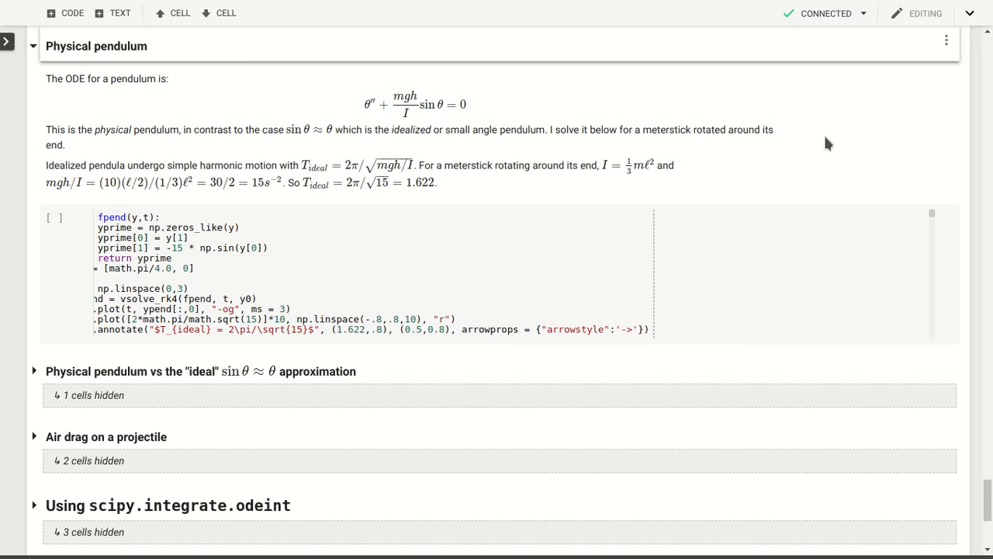
{"action": "mouse_move", "coordinate": [279, 130]}
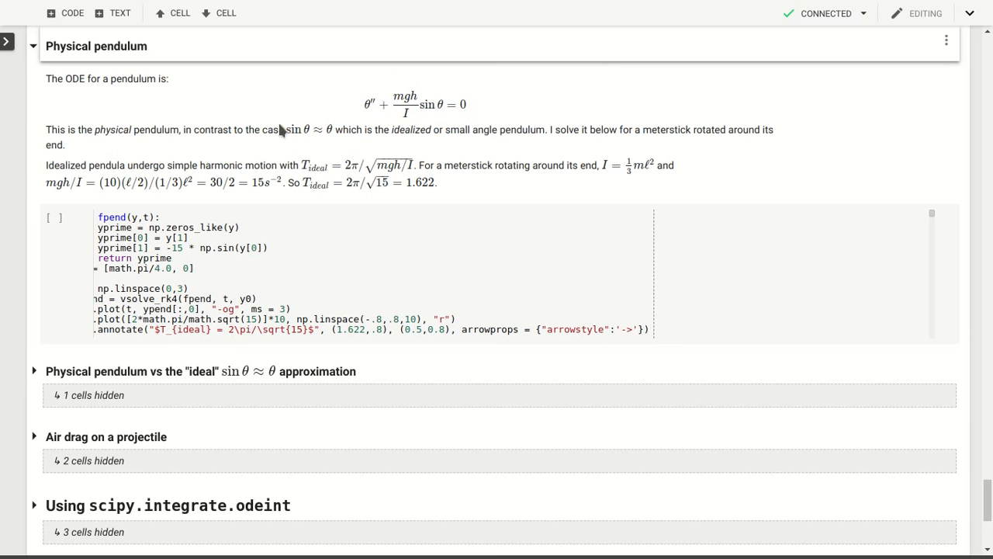
{"action": "mouse_move", "coordinate": [183, 90]}
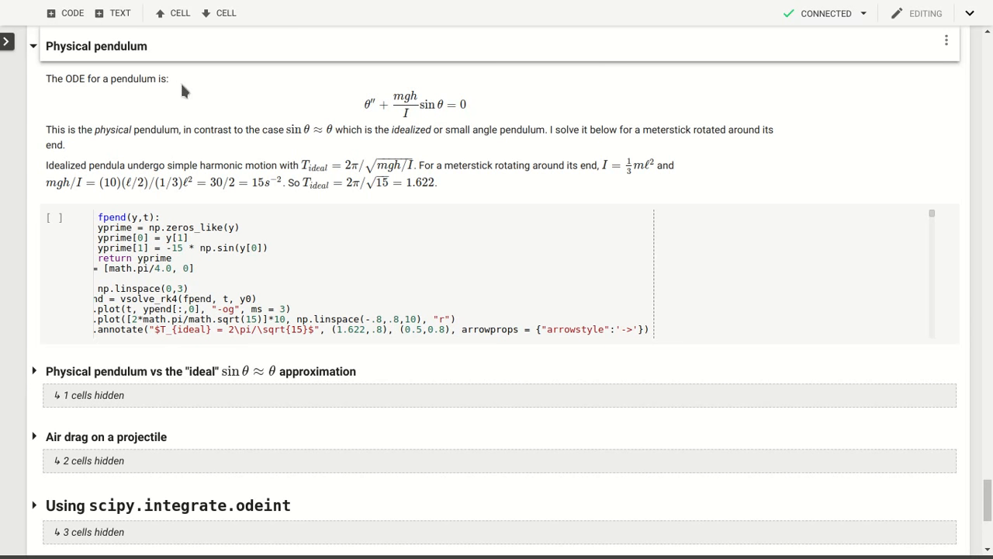
{"action": "mouse_move", "coordinate": [388, 87]}
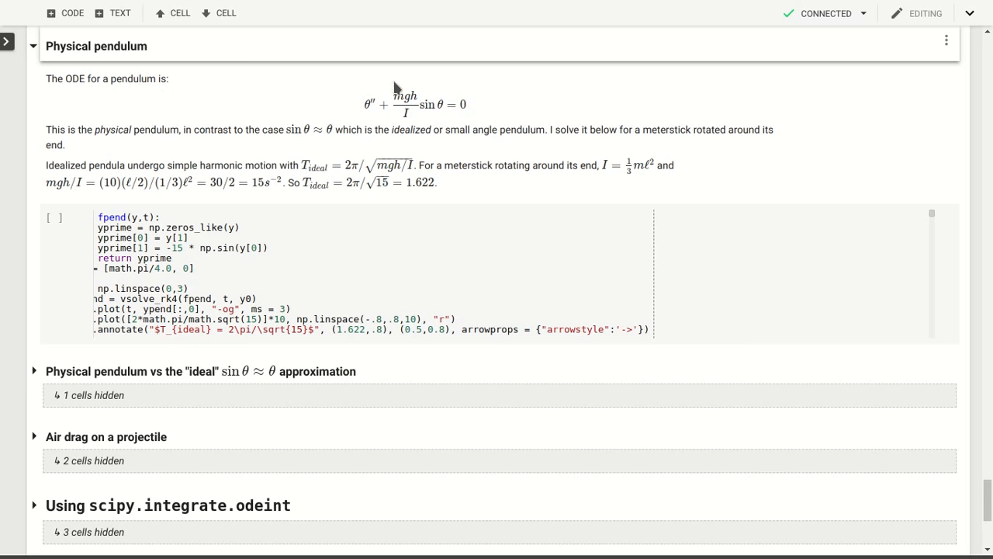
{"action": "mouse_move", "coordinate": [443, 130]}
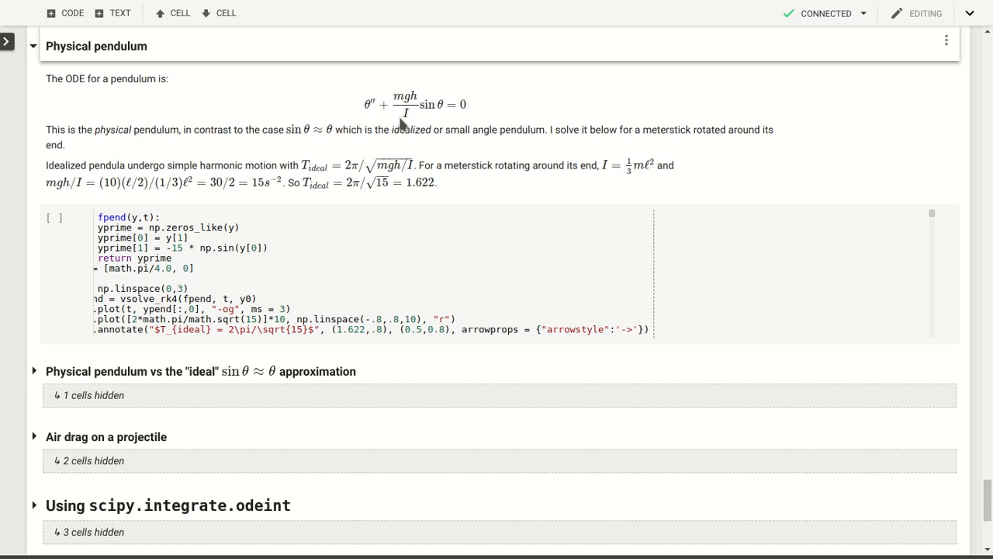
{"action": "mouse_move", "coordinate": [468, 105]}
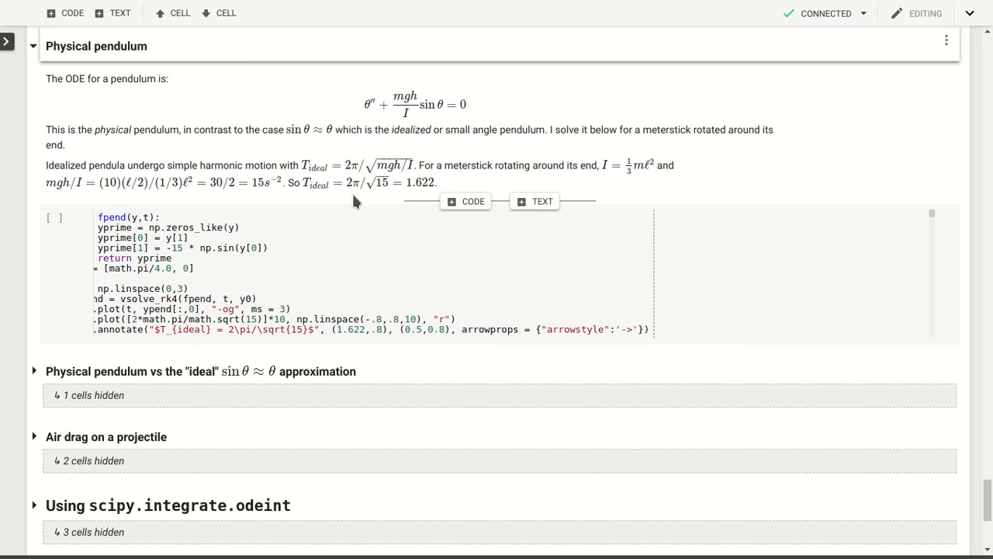
{"action": "mouse_move", "coordinate": [425, 165]}
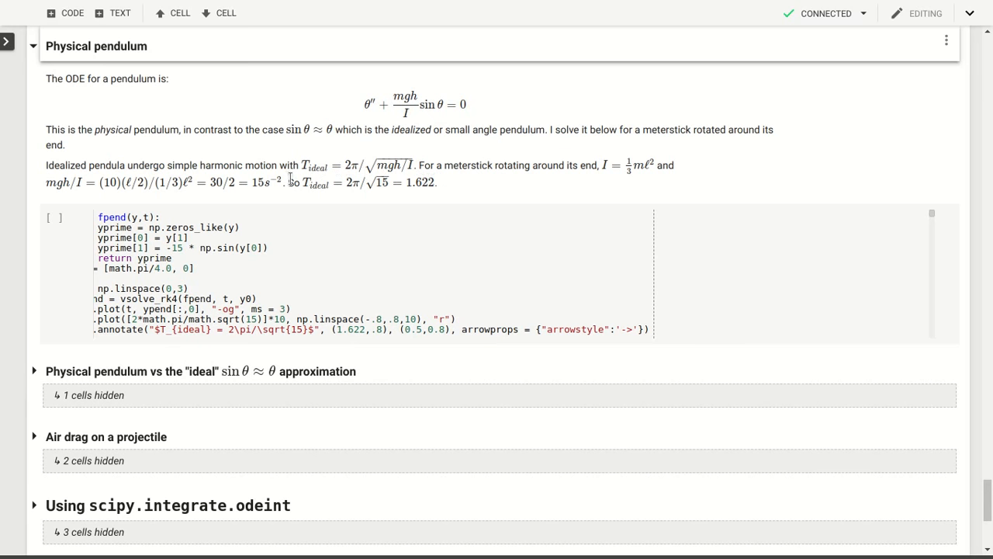
Enter the fpend pendulum solver cell and start it executing
{"action": "double_click", "coordinate": [313, 183]}
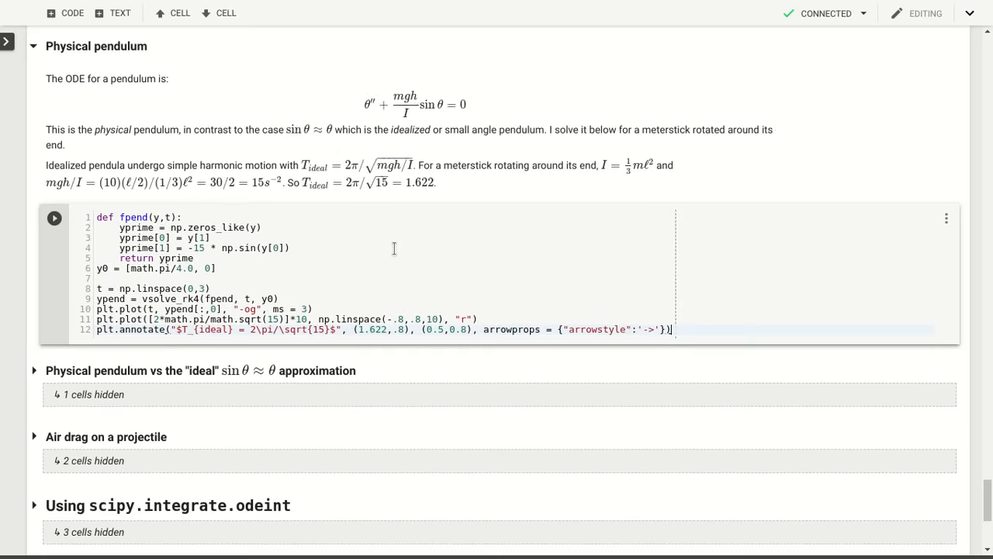
{"action": "mouse_move", "coordinate": [376, 244]}
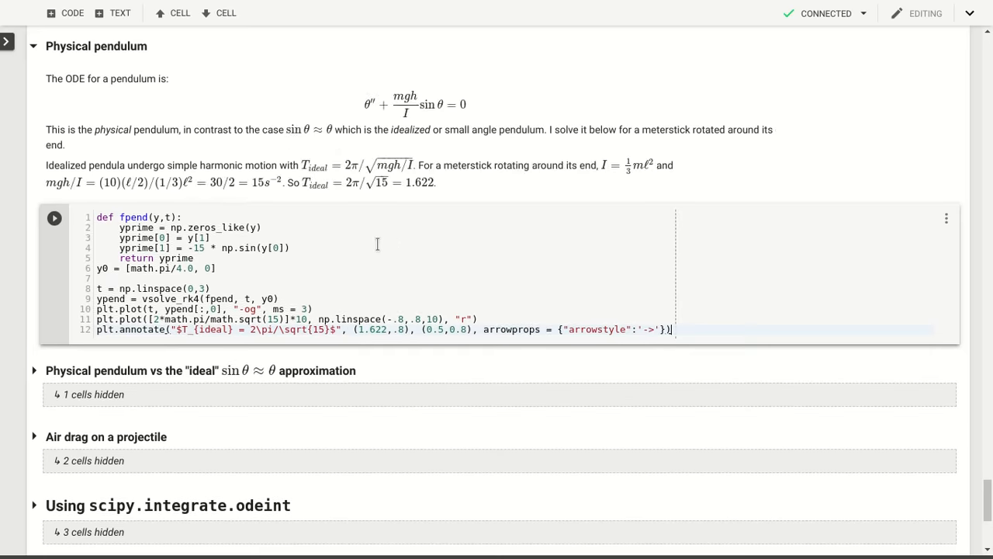
{"action": "mouse_move", "coordinate": [363, 247]}
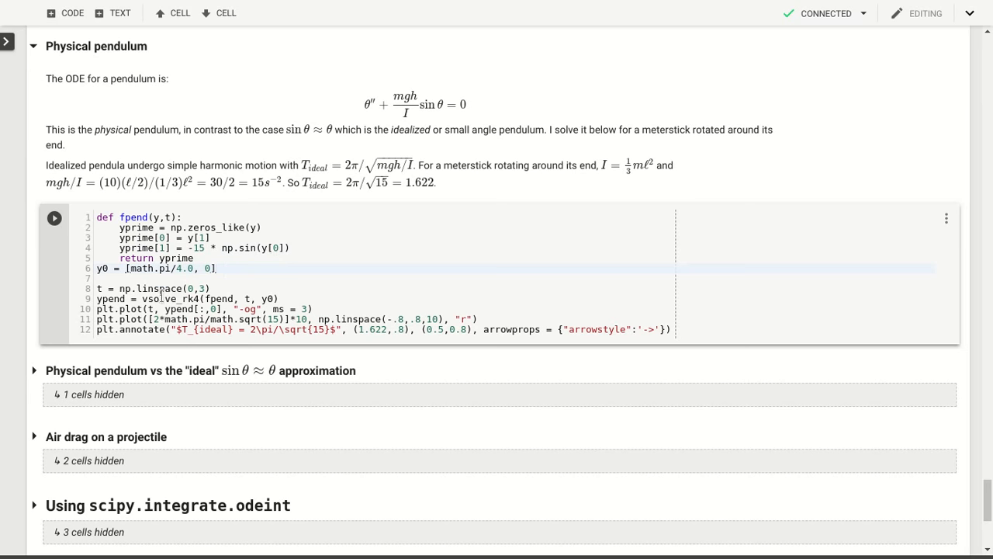
{"action": "double_click", "coordinate": [174, 298]}
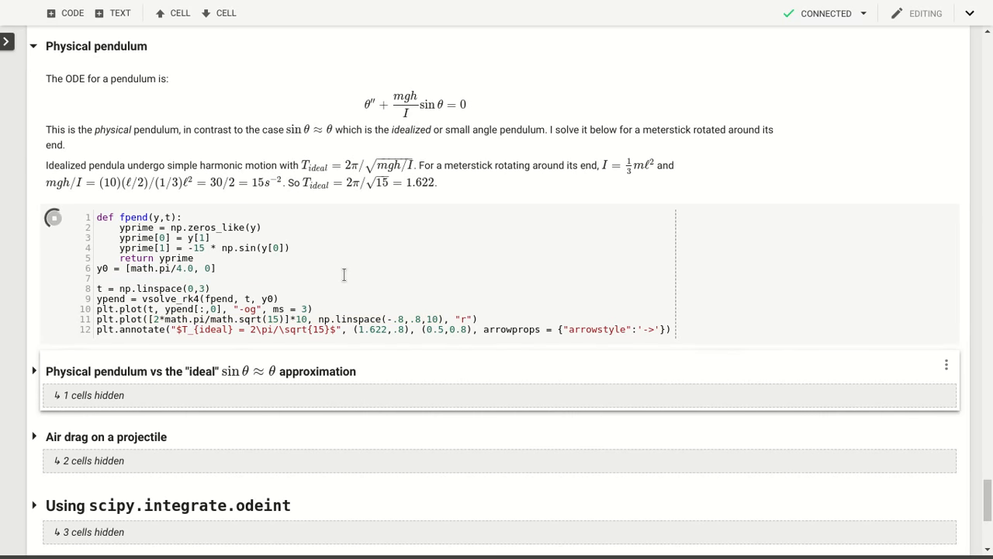
Expand the 'Physical pendulum vs the ideal approximation' section beside the finished angle plot
{"action": "left_click", "coordinate": [55, 216]}
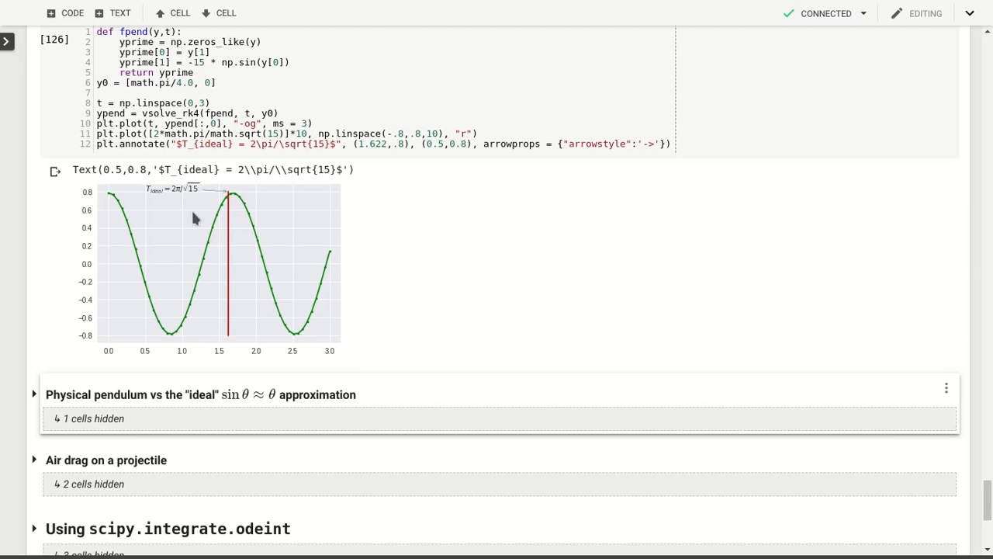
{"action": "mouse_move", "coordinate": [109, 202]}
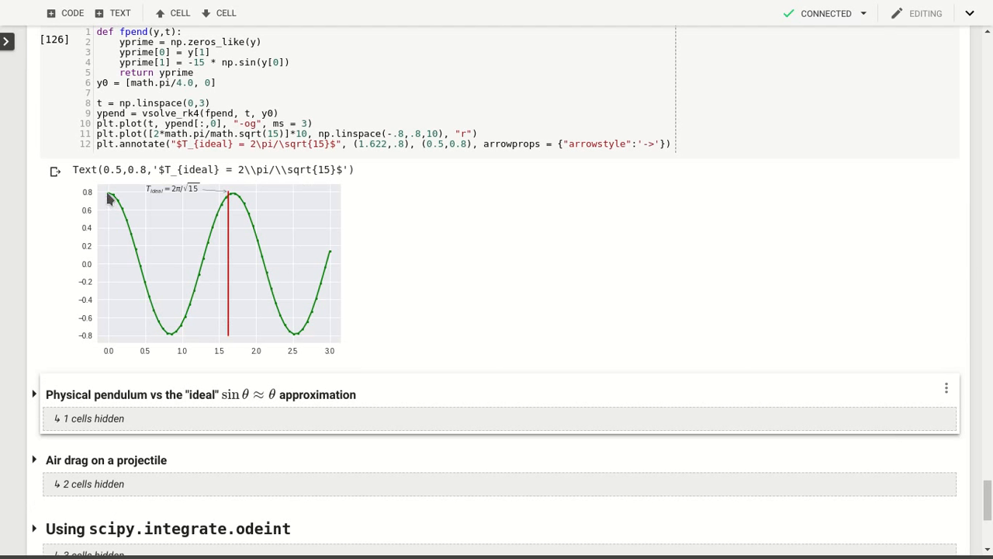
{"action": "mouse_move", "coordinate": [134, 246]}
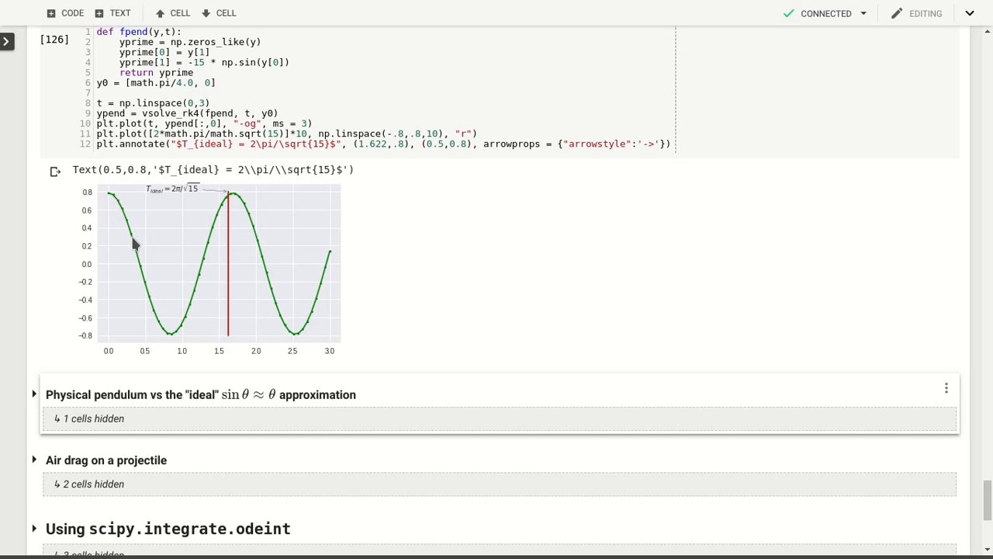
{"action": "mouse_move", "coordinate": [108, 202]}
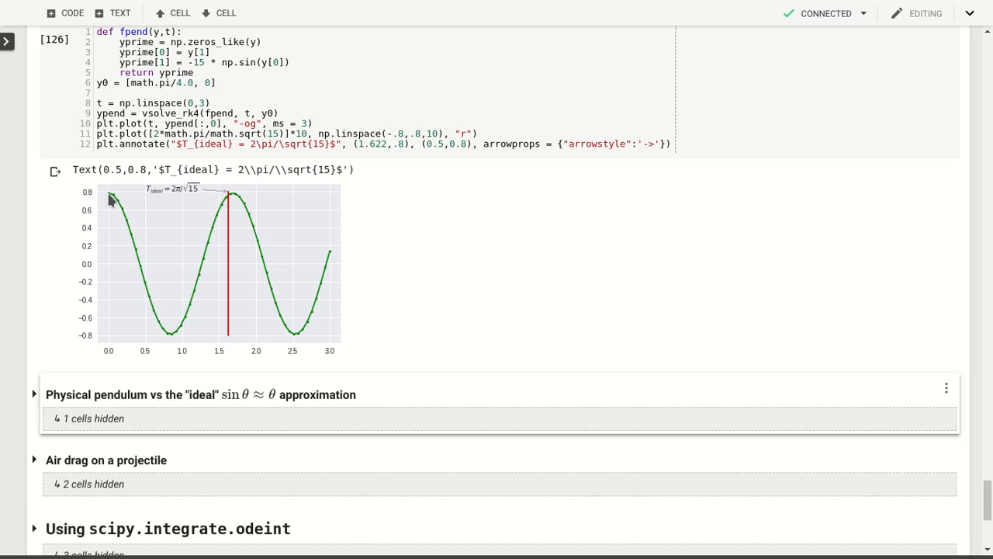
{"action": "mouse_move", "coordinate": [152, 313]}
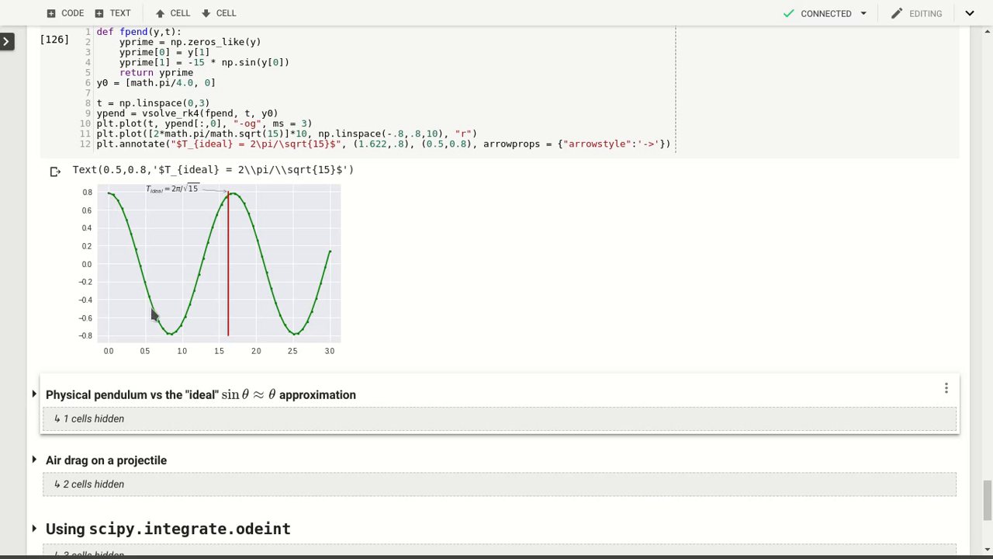
{"action": "mouse_move", "coordinate": [142, 273]}
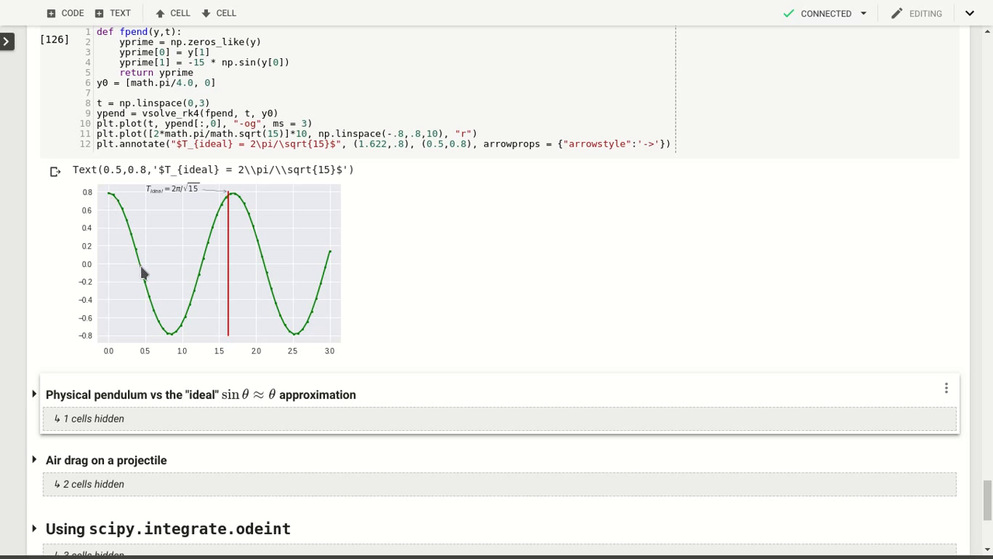
{"action": "mouse_move", "coordinate": [162, 338]}
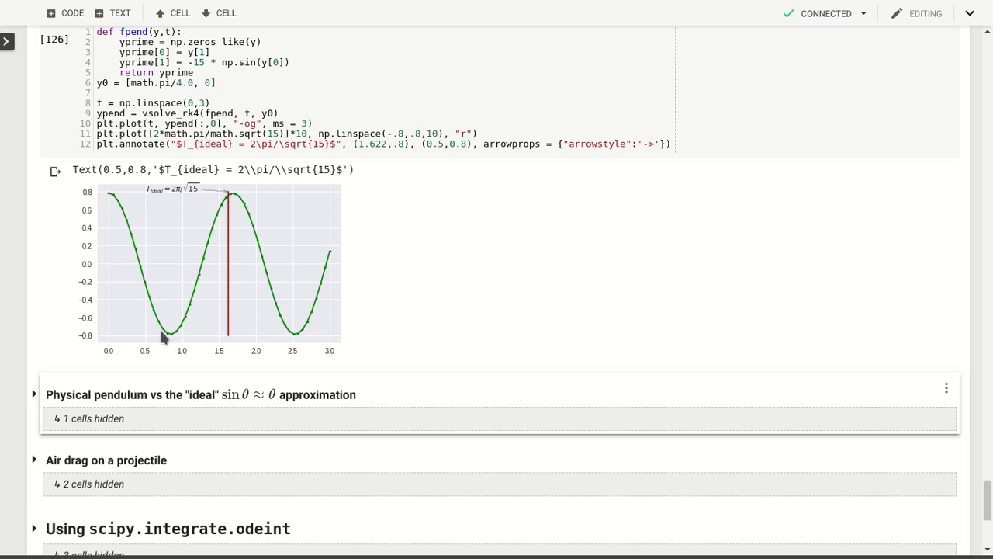
{"action": "mouse_move", "coordinate": [235, 203]}
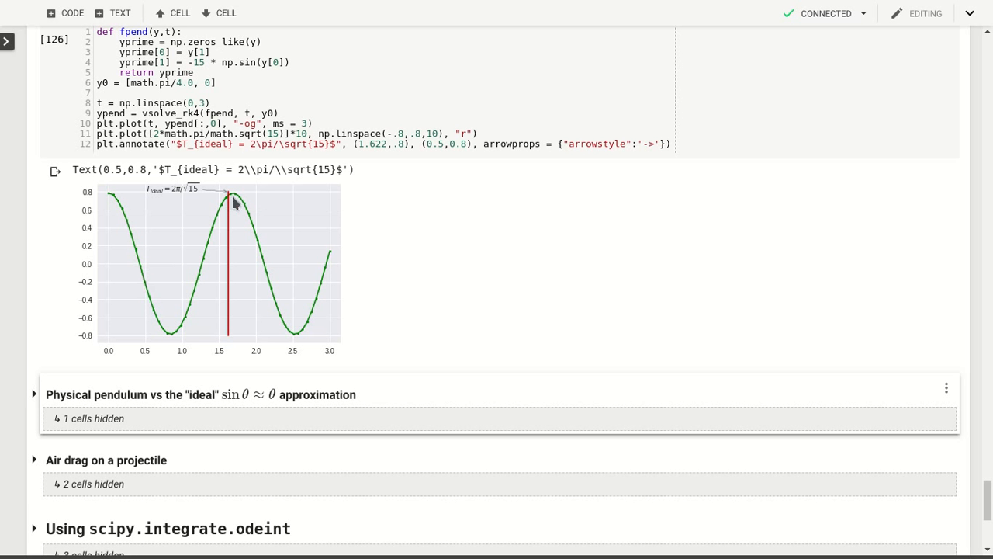
{"action": "mouse_move", "coordinate": [236, 200]}
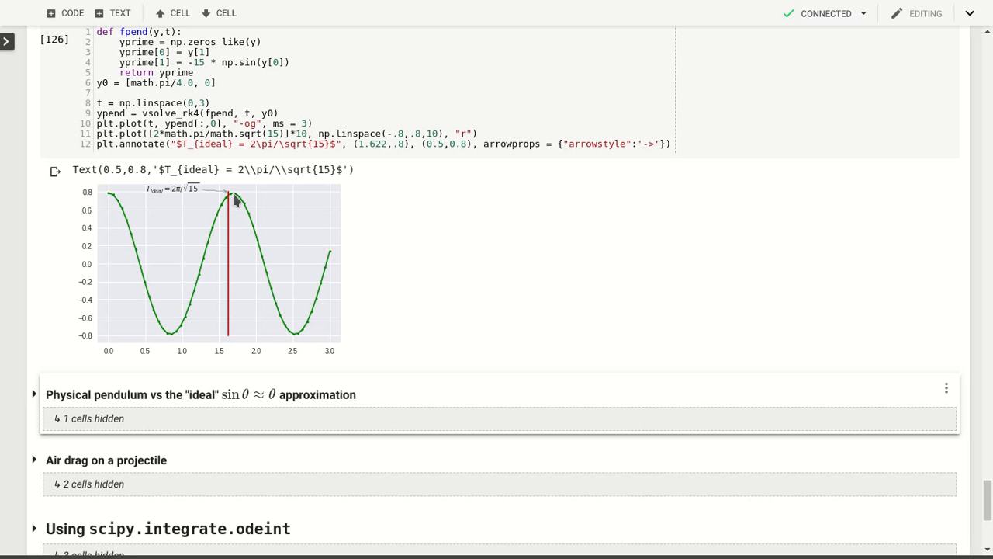
{"action": "mouse_move", "coordinate": [227, 281]}
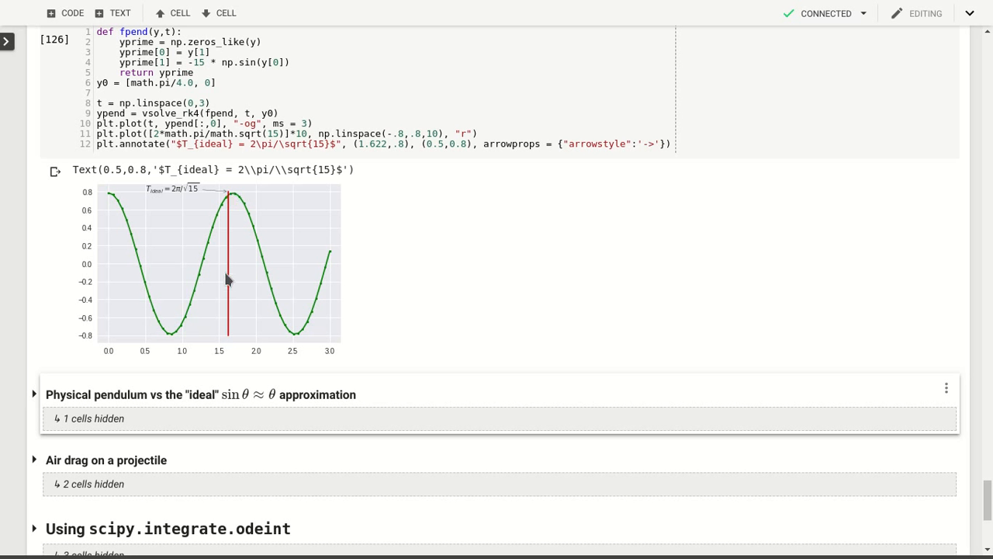
{"action": "mouse_move", "coordinate": [214, 192]}
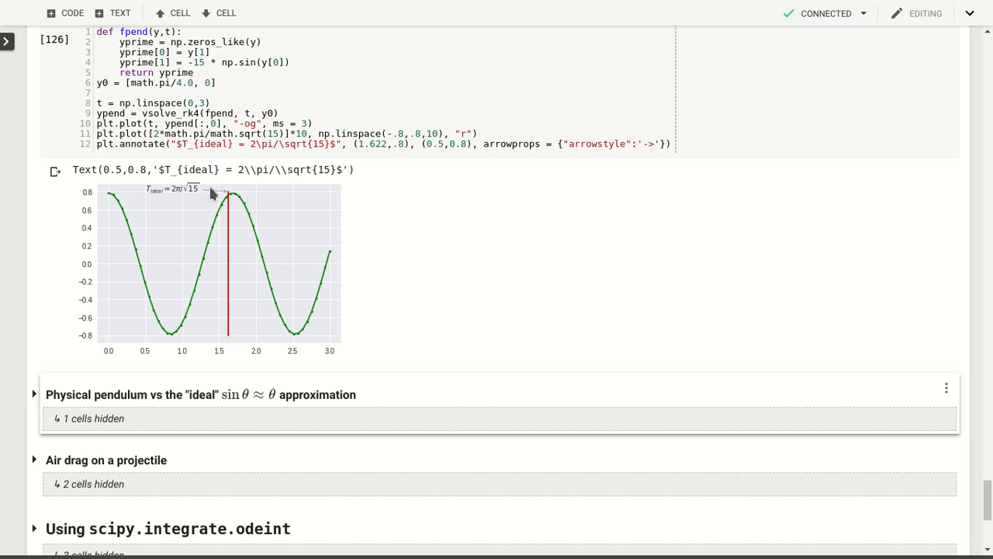
{"action": "mouse_move", "coordinate": [233, 309]}
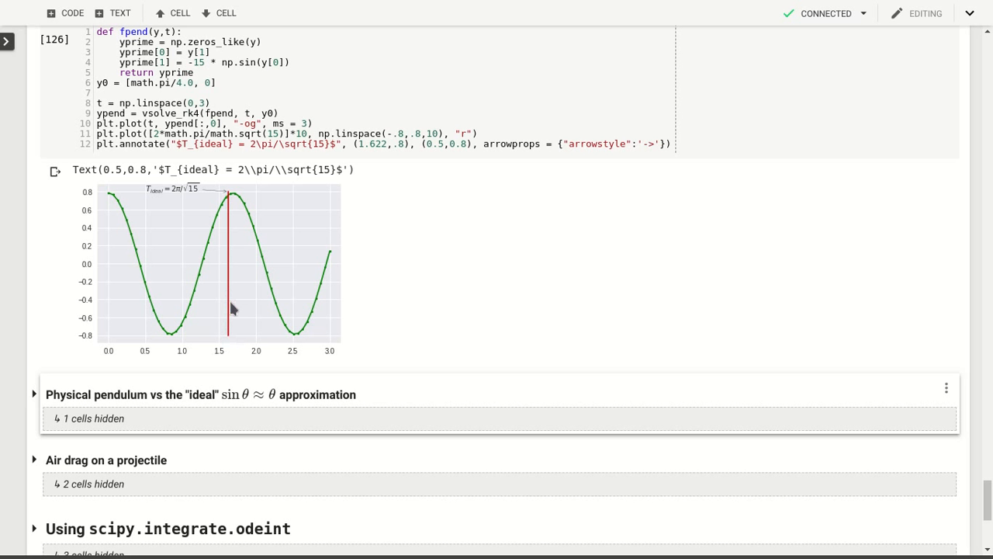
{"action": "mouse_move", "coordinate": [230, 343]}
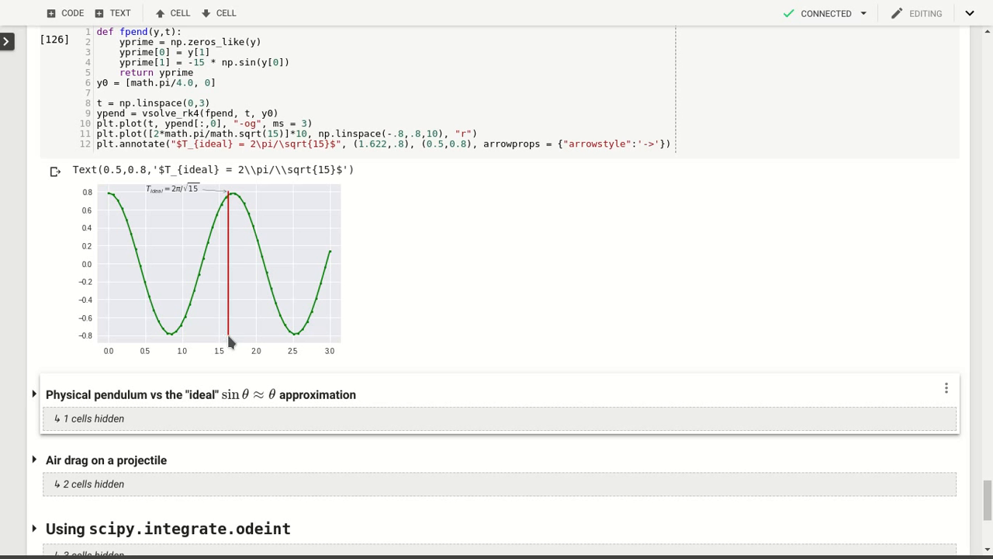
{"action": "mouse_move", "coordinate": [242, 385]}
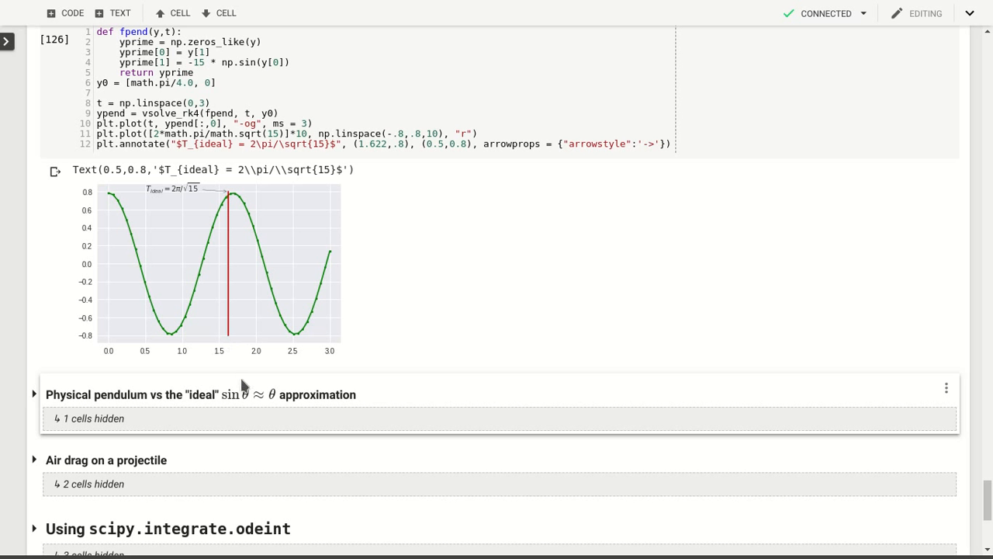
{"action": "mouse_move", "coordinate": [245, 394]}
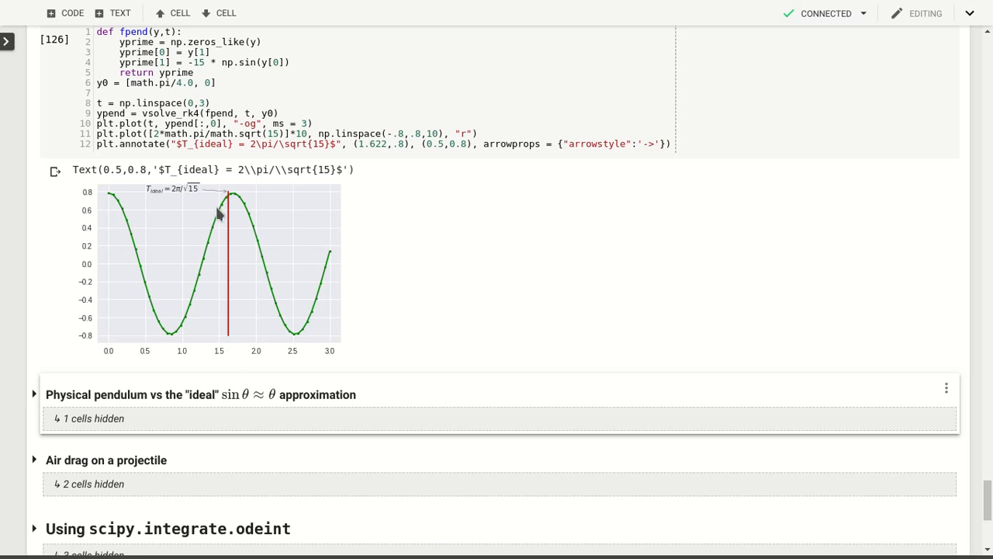
{"action": "mouse_move", "coordinate": [245, 205]}
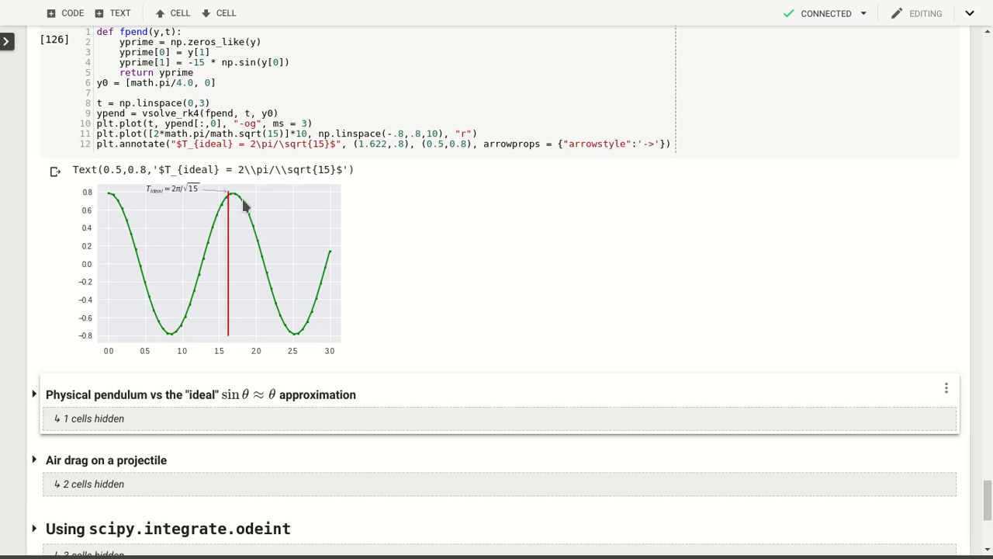
{"action": "mouse_move", "coordinate": [236, 200]}
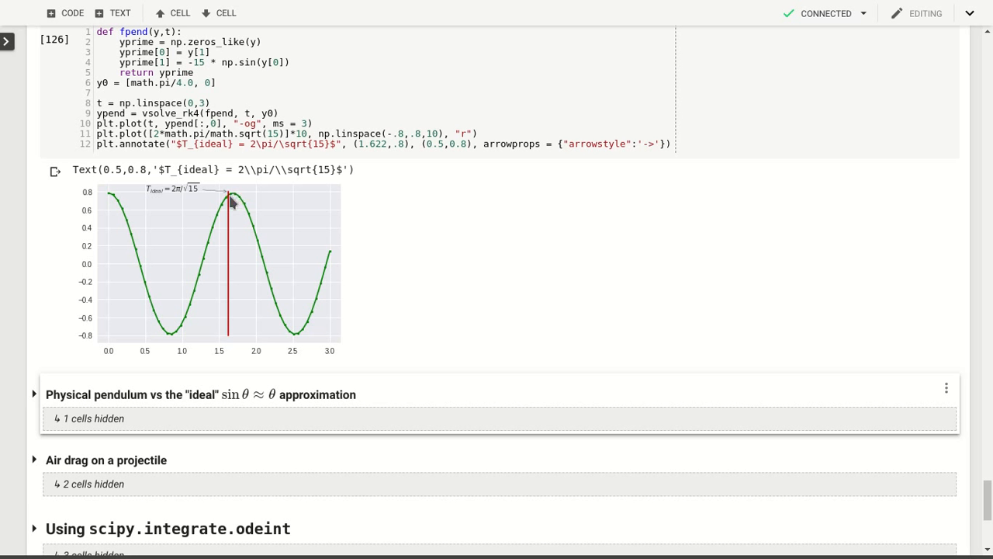
{"action": "mouse_move", "coordinate": [236, 200]}
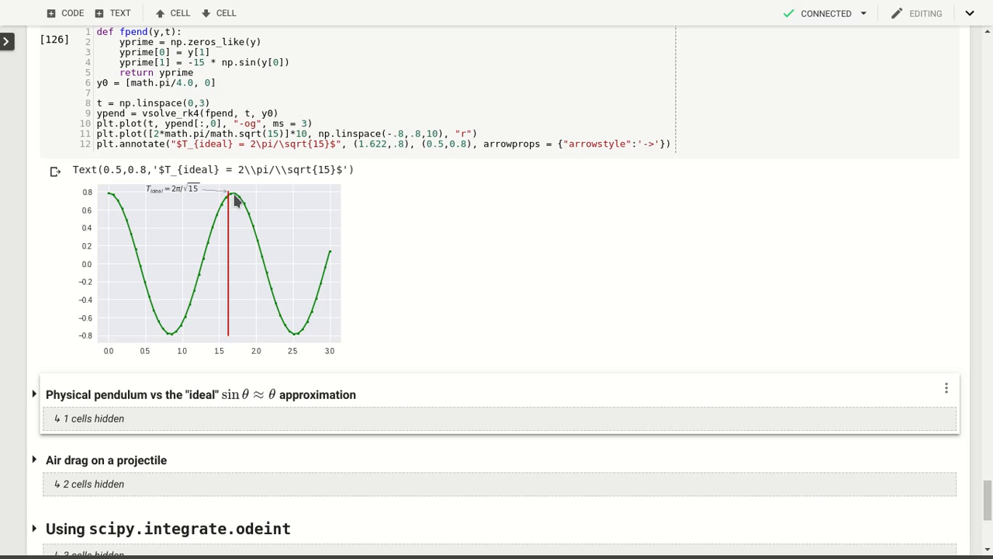
{"action": "mouse_move", "coordinate": [227, 200]}
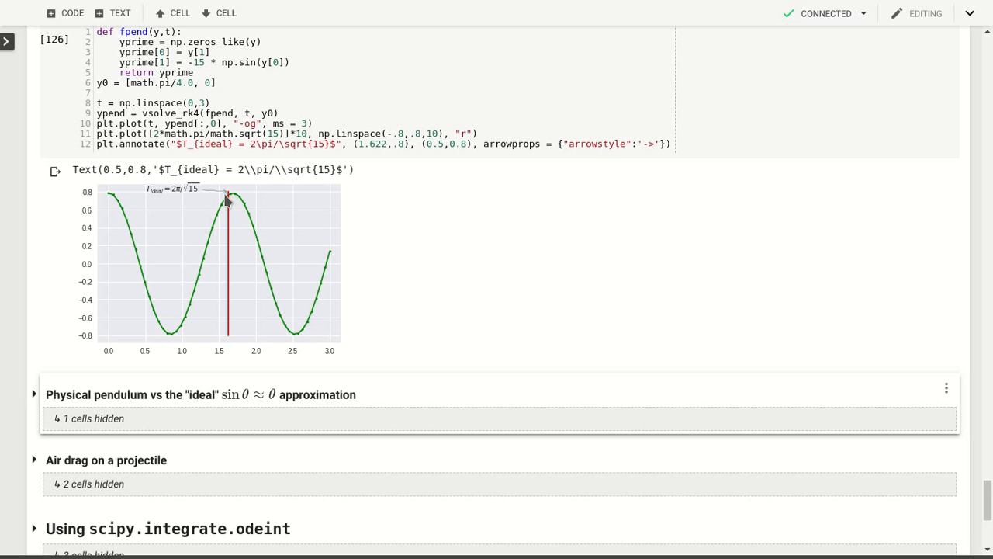
{"action": "mouse_move", "coordinate": [236, 202]}
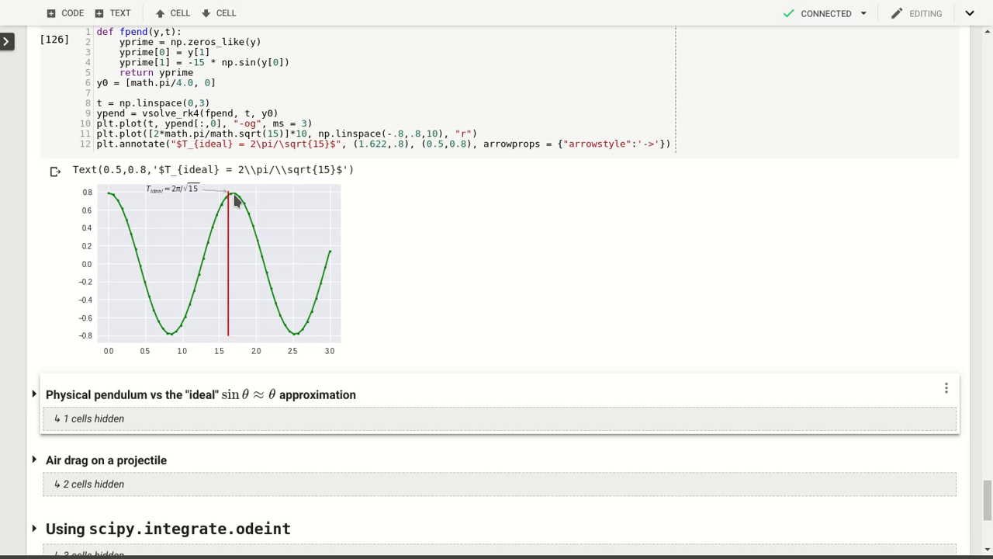
{"action": "mouse_move", "coordinate": [286, 204]}
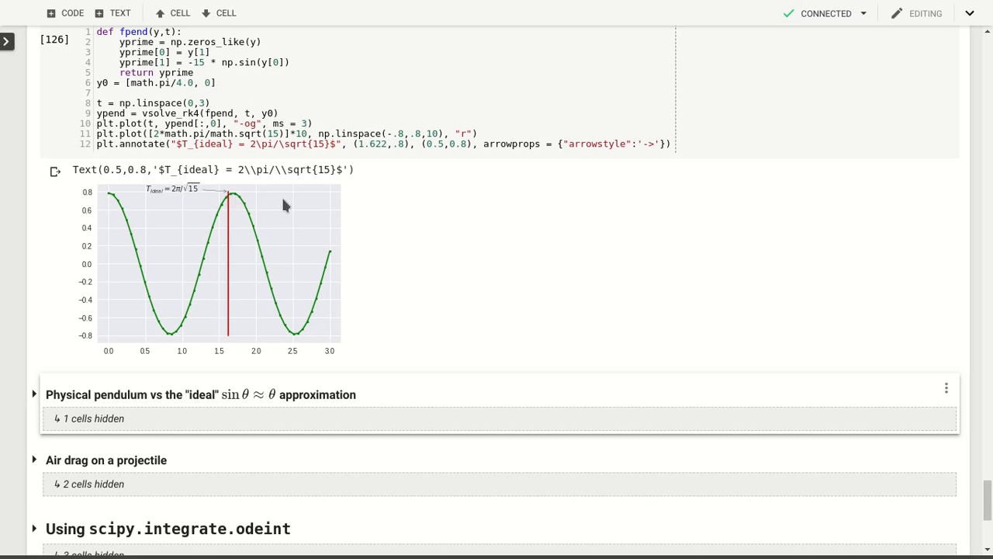
{"action": "mouse_move", "coordinate": [310, 211]}
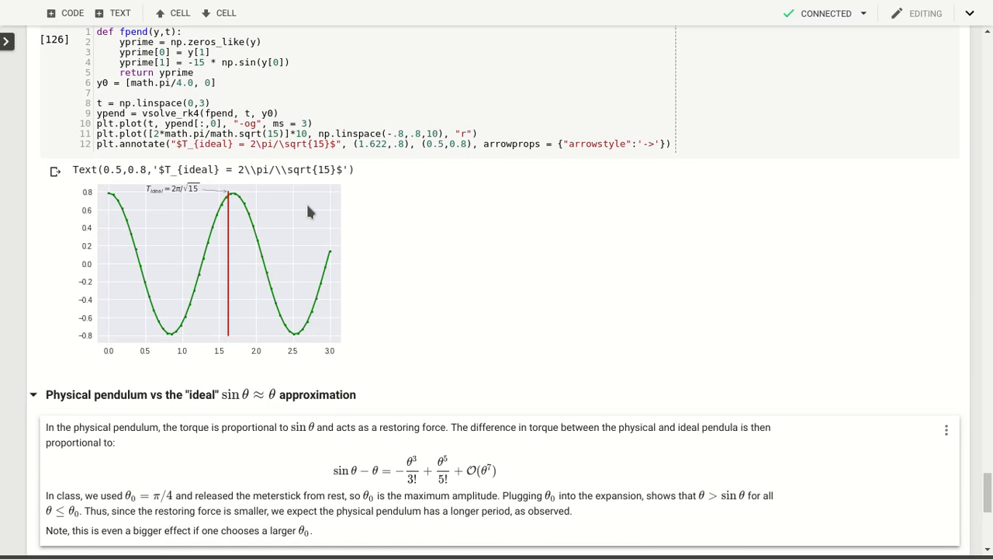
{"action": "scroll", "scroll_direction": "down", "scroll_amount": 3}
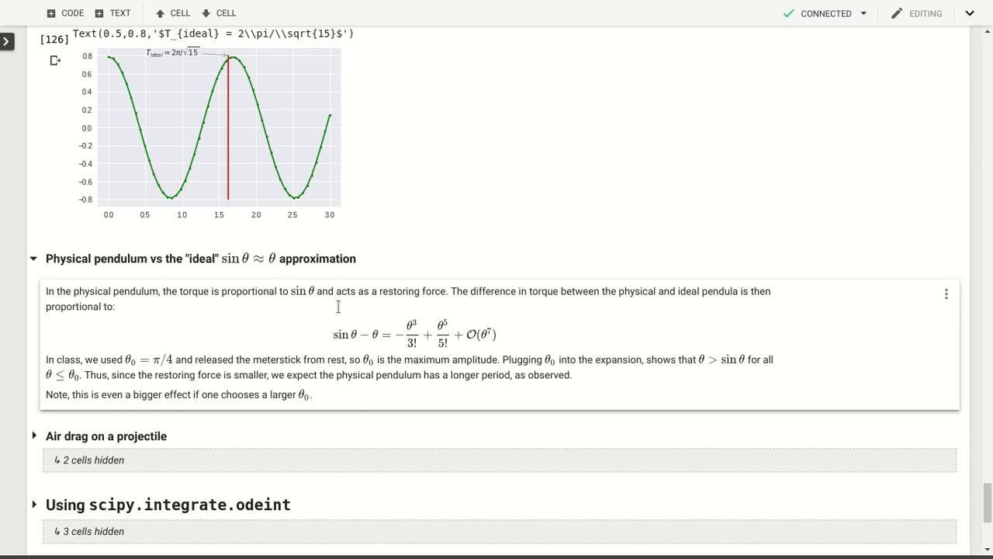
{"action": "mouse_move", "coordinate": [323, 315]}
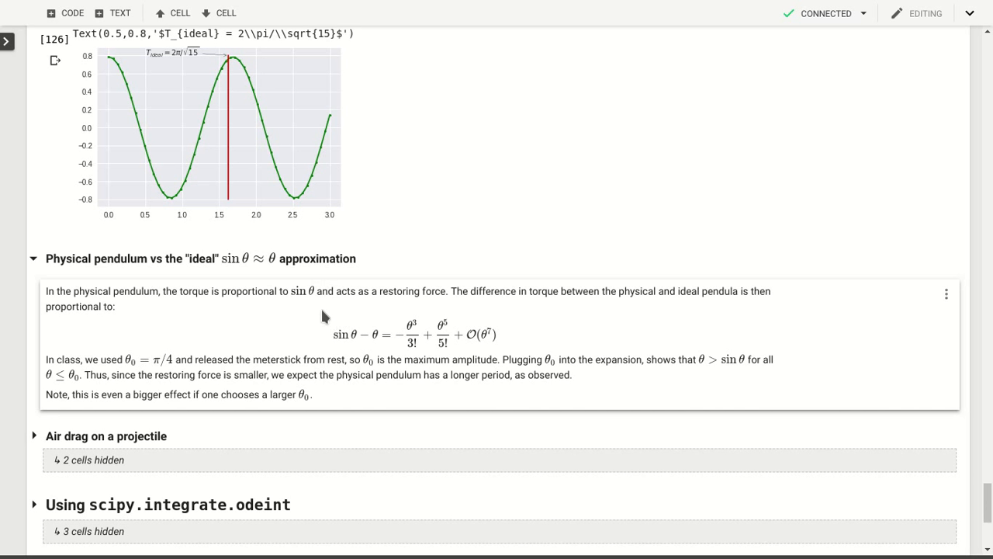
{"action": "mouse_move", "coordinate": [375, 333]}
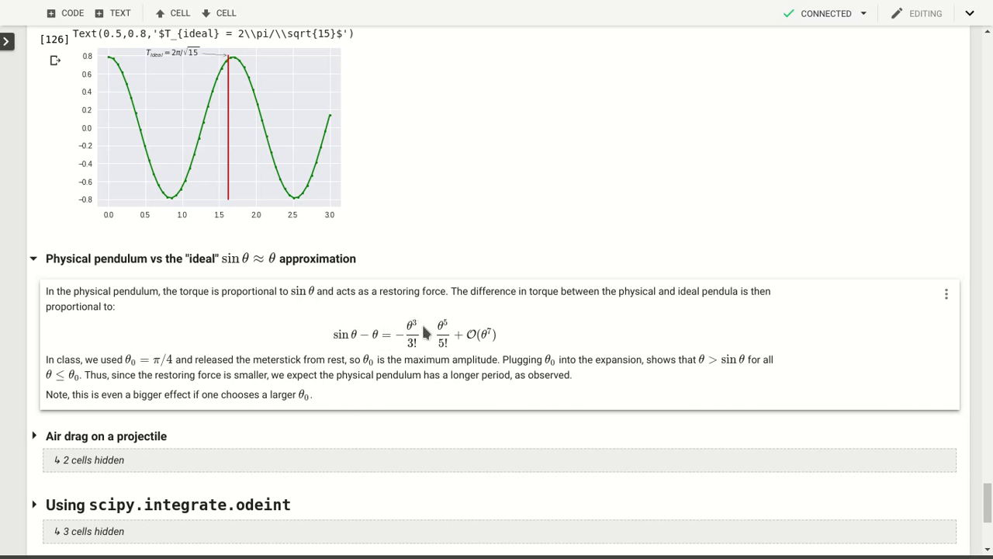
{"action": "mouse_move", "coordinate": [462, 326]}
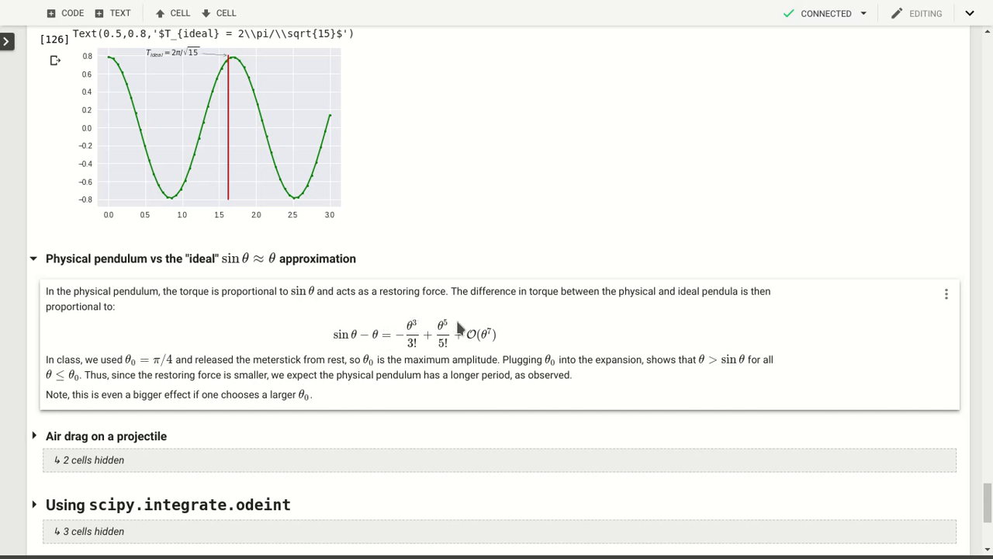
{"action": "mouse_move", "coordinate": [475, 323]}
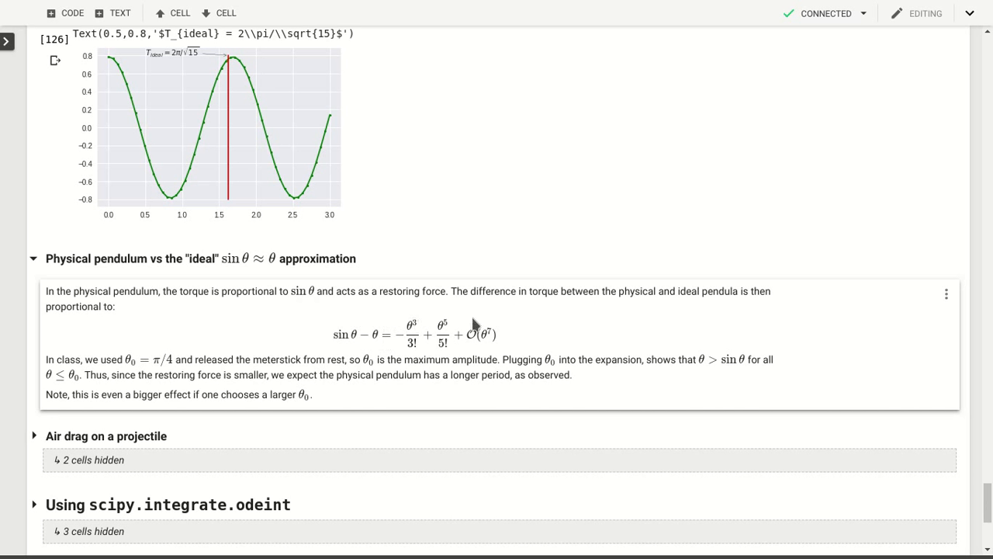
{"action": "mouse_move", "coordinate": [490, 321]}
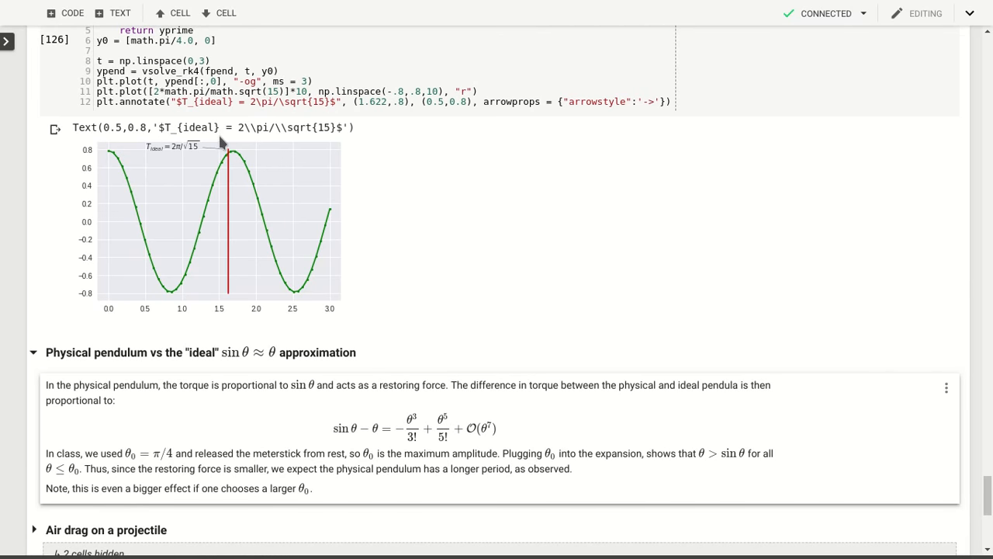
{"action": "mouse_move", "coordinate": [230, 158]}
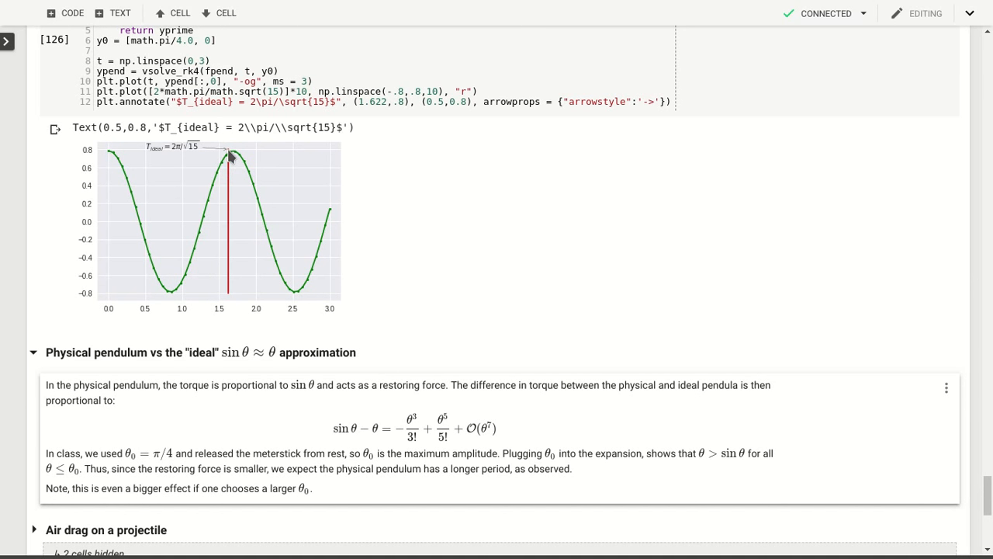
{"action": "mouse_move", "coordinate": [481, 229]}
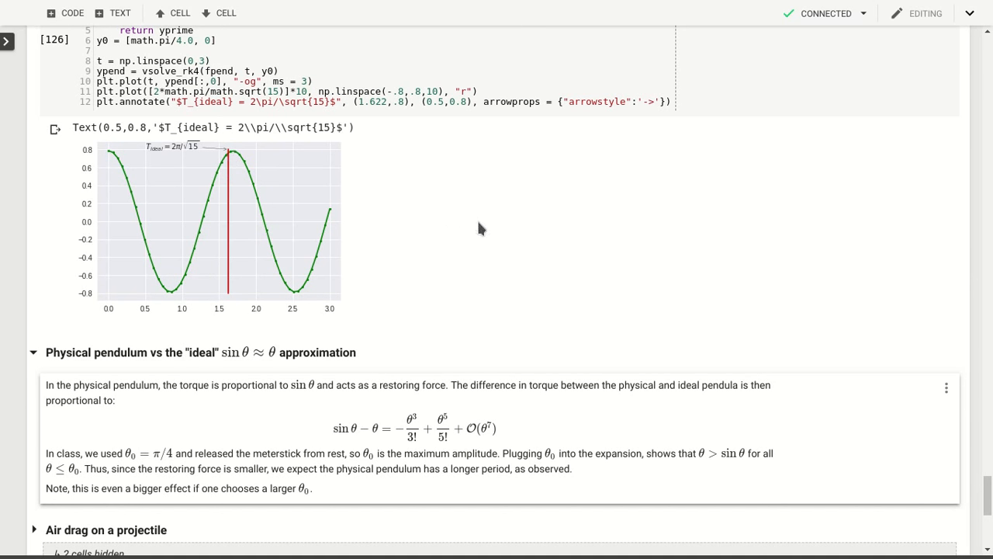
Expand the 'Air drag on a projectile' section to show the drag force formula and projectile equation
{"action": "scroll", "scroll_direction": "down", "scroll_amount": 3}
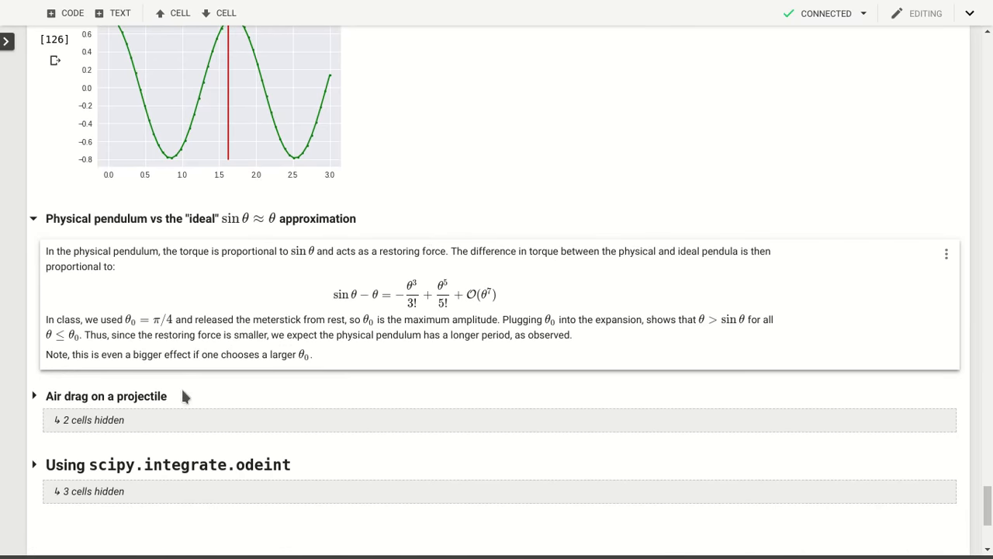
{"action": "left_click", "coordinate": [34, 396]}
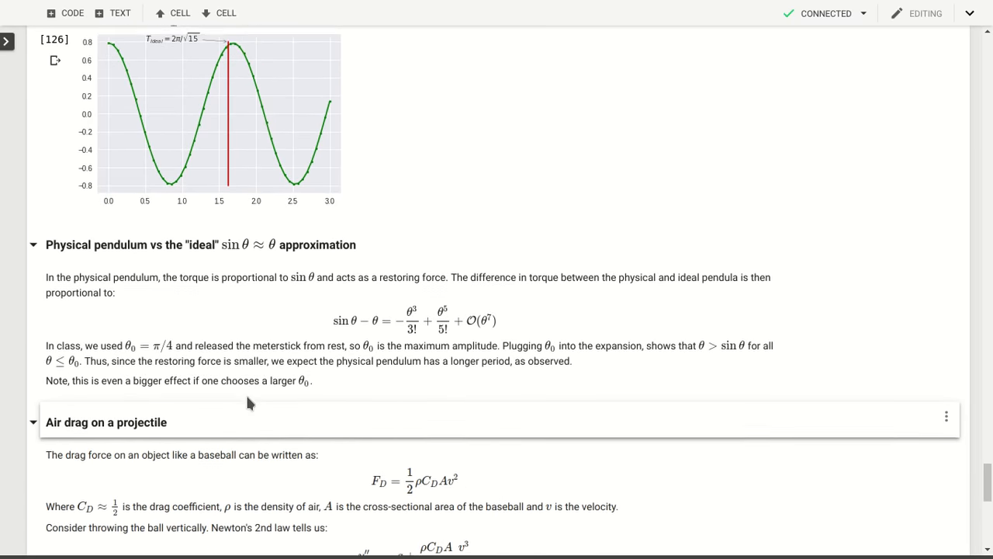
{"action": "scroll", "scroll_direction": "down", "scroll_amount": 3}
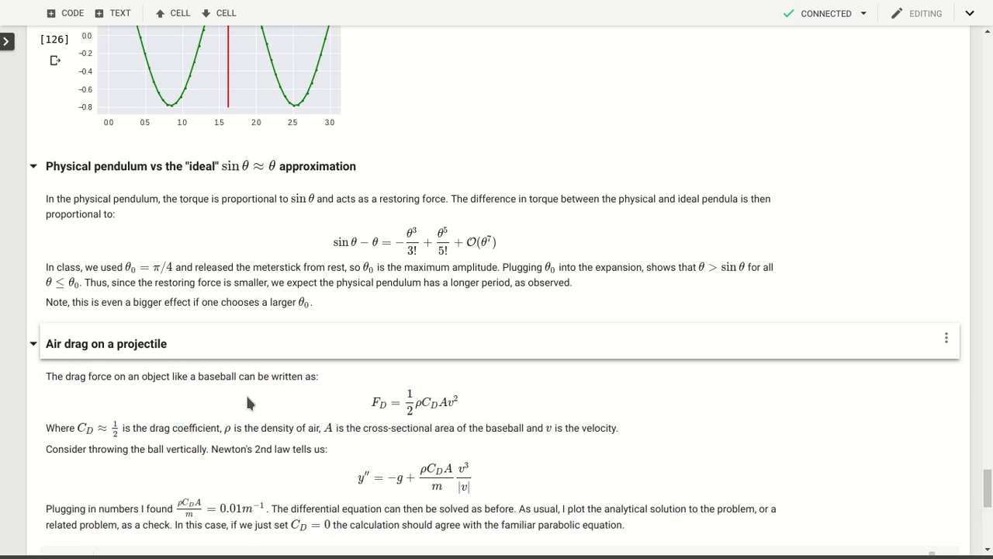
{"action": "mouse_move", "coordinate": [383, 301]}
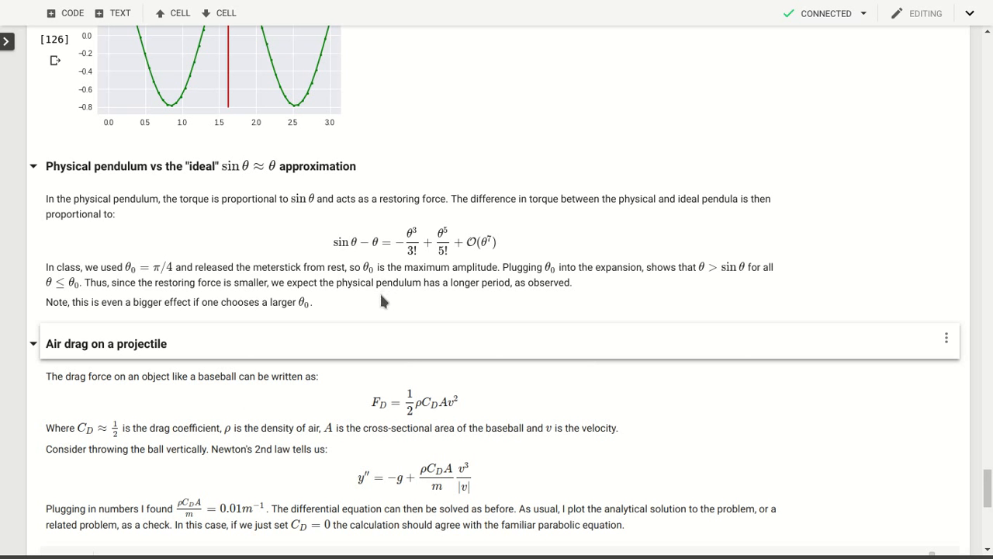